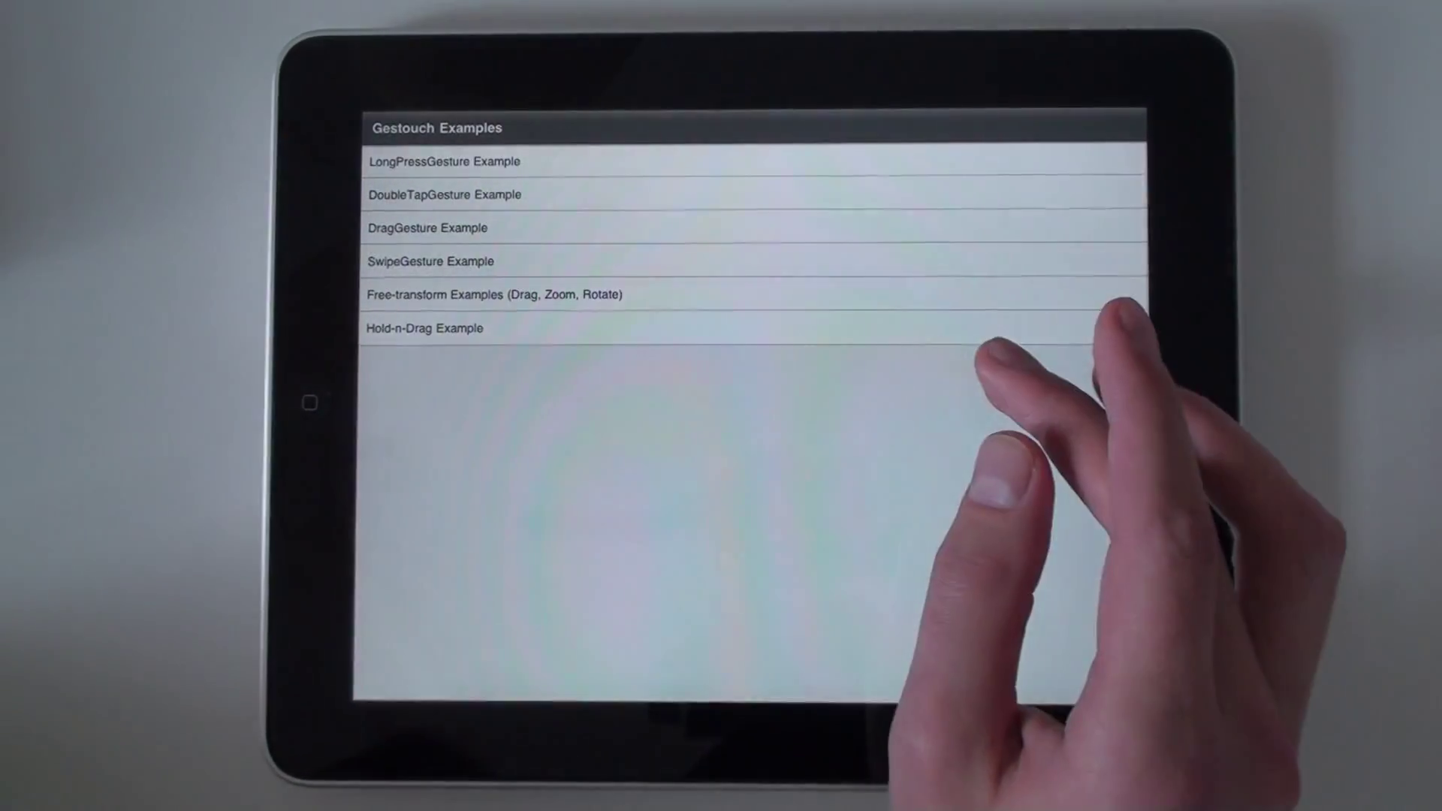
Step: Open the LongPressGesture Example demo from the Gestouch Examples list
left_click(444, 162)
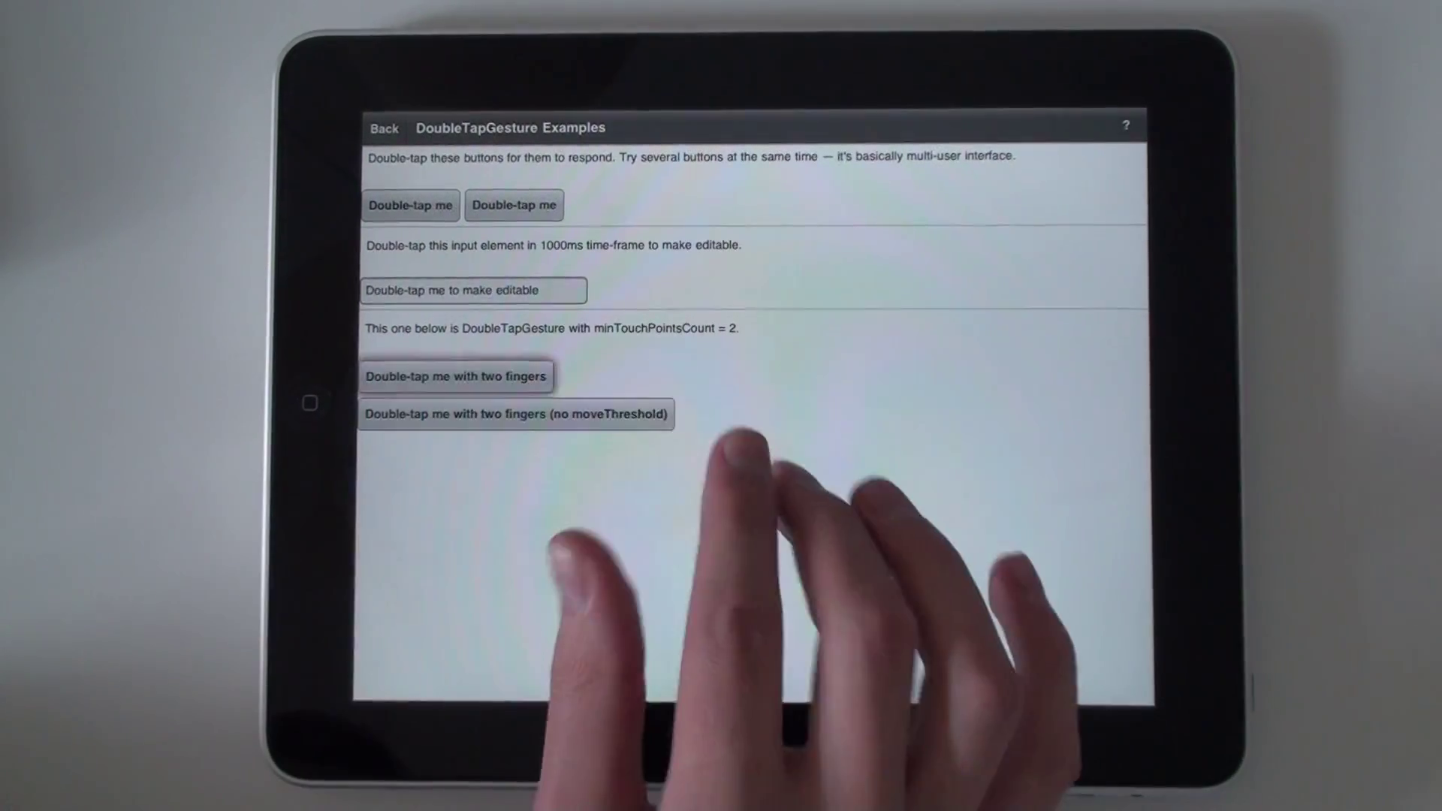
Step: Return to the examples list from the double-tap page and open the drag gesture demo
left_click(383, 128)
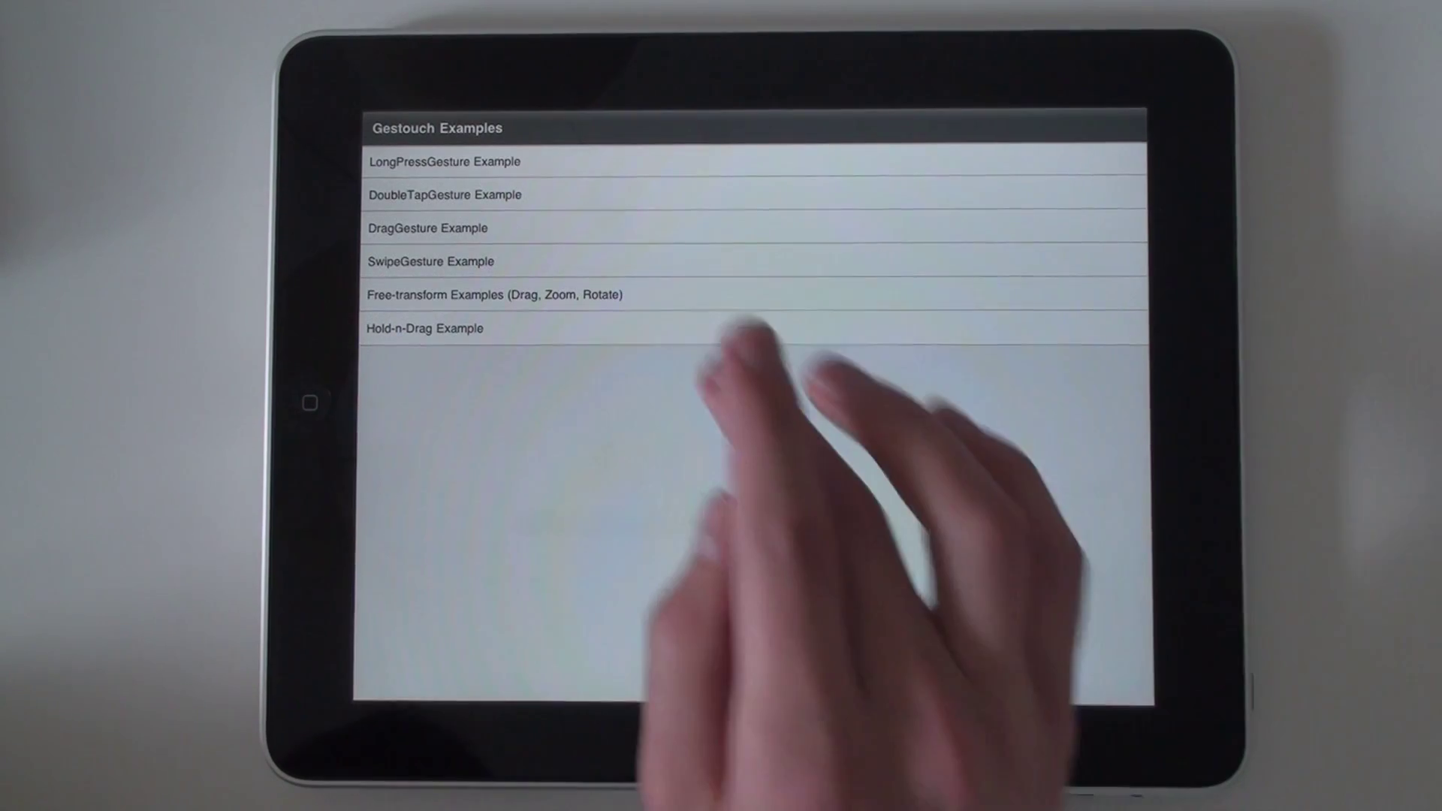
left_click(429, 228)
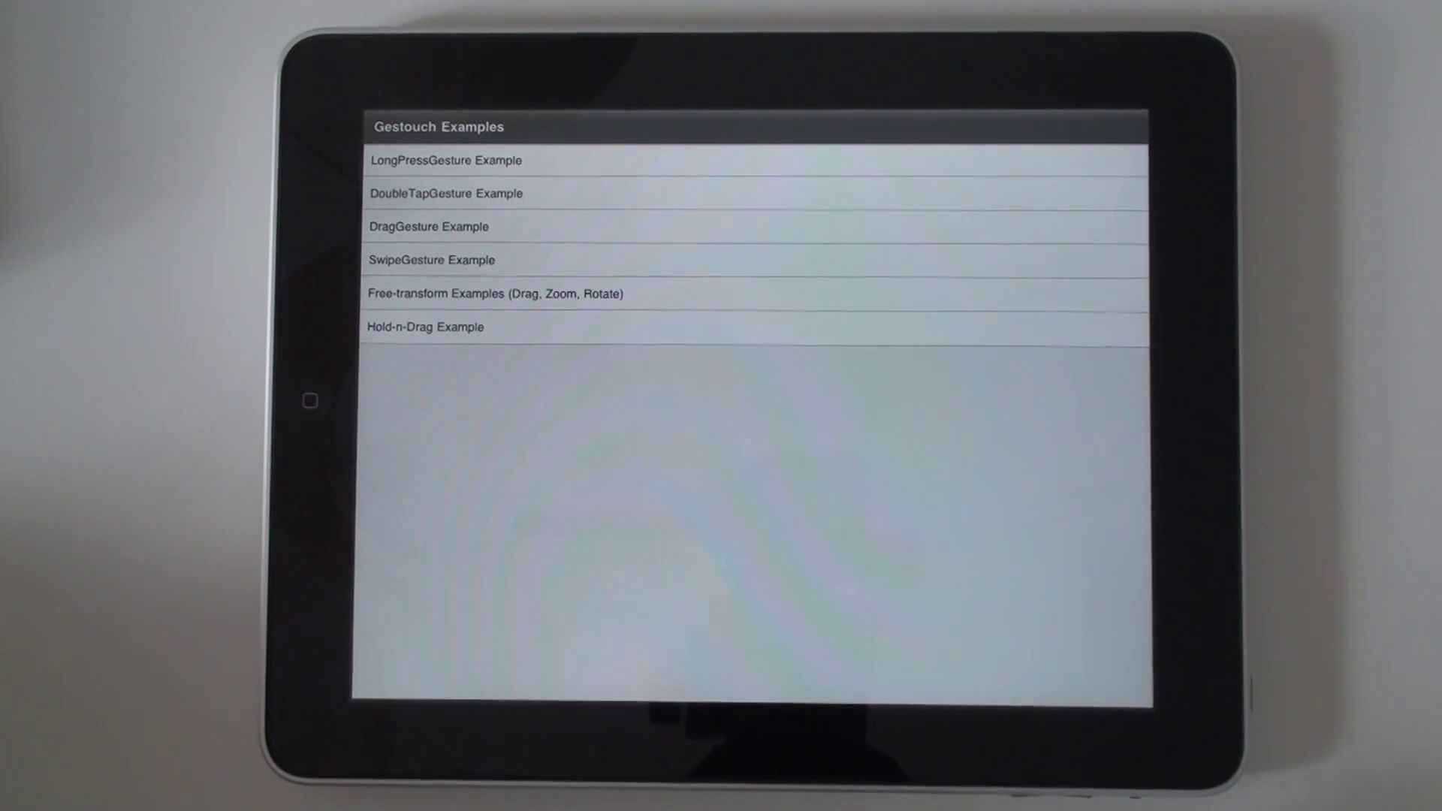
Step: Open the free-transform demo with the kitten photo
left_click(494, 294)
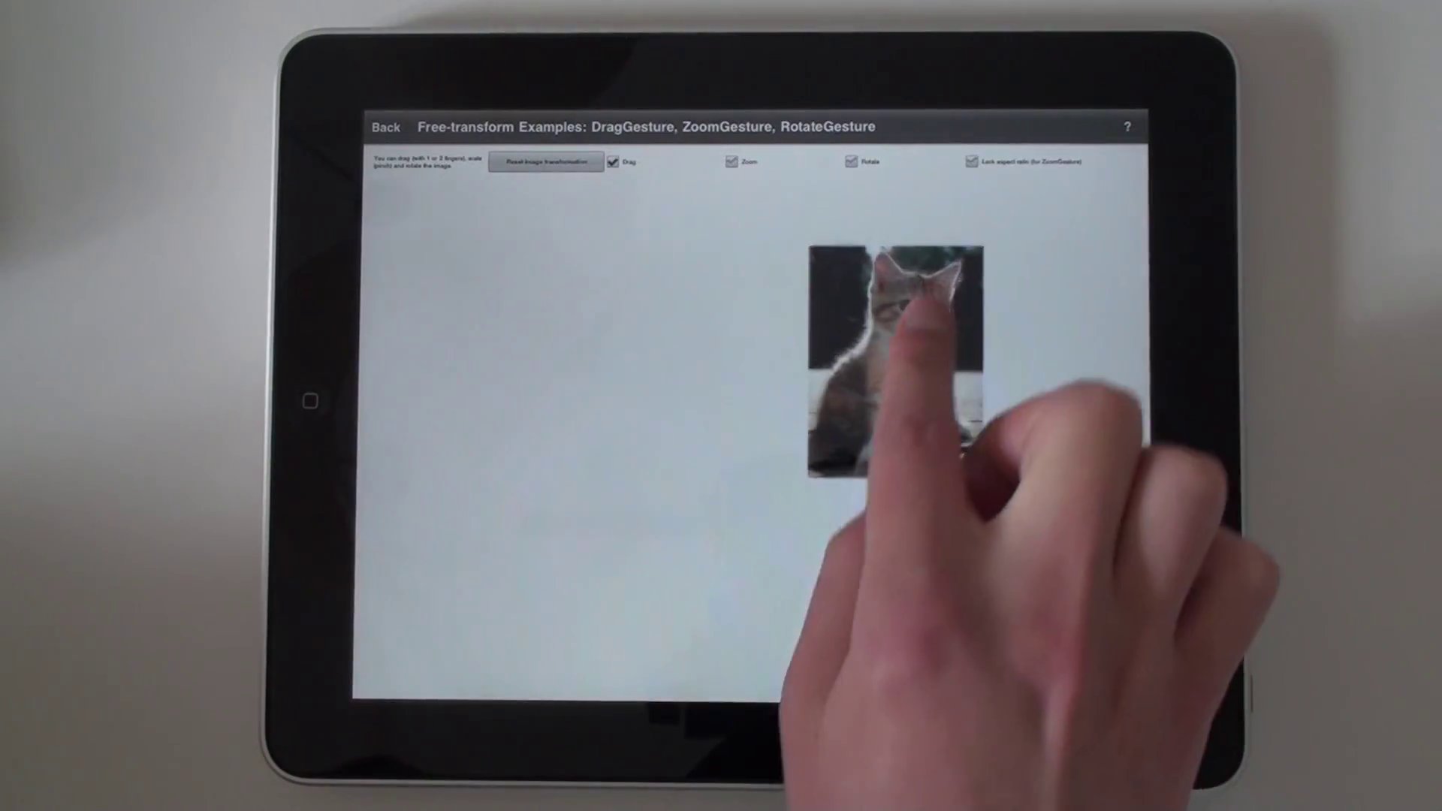
left_click(392, 124)
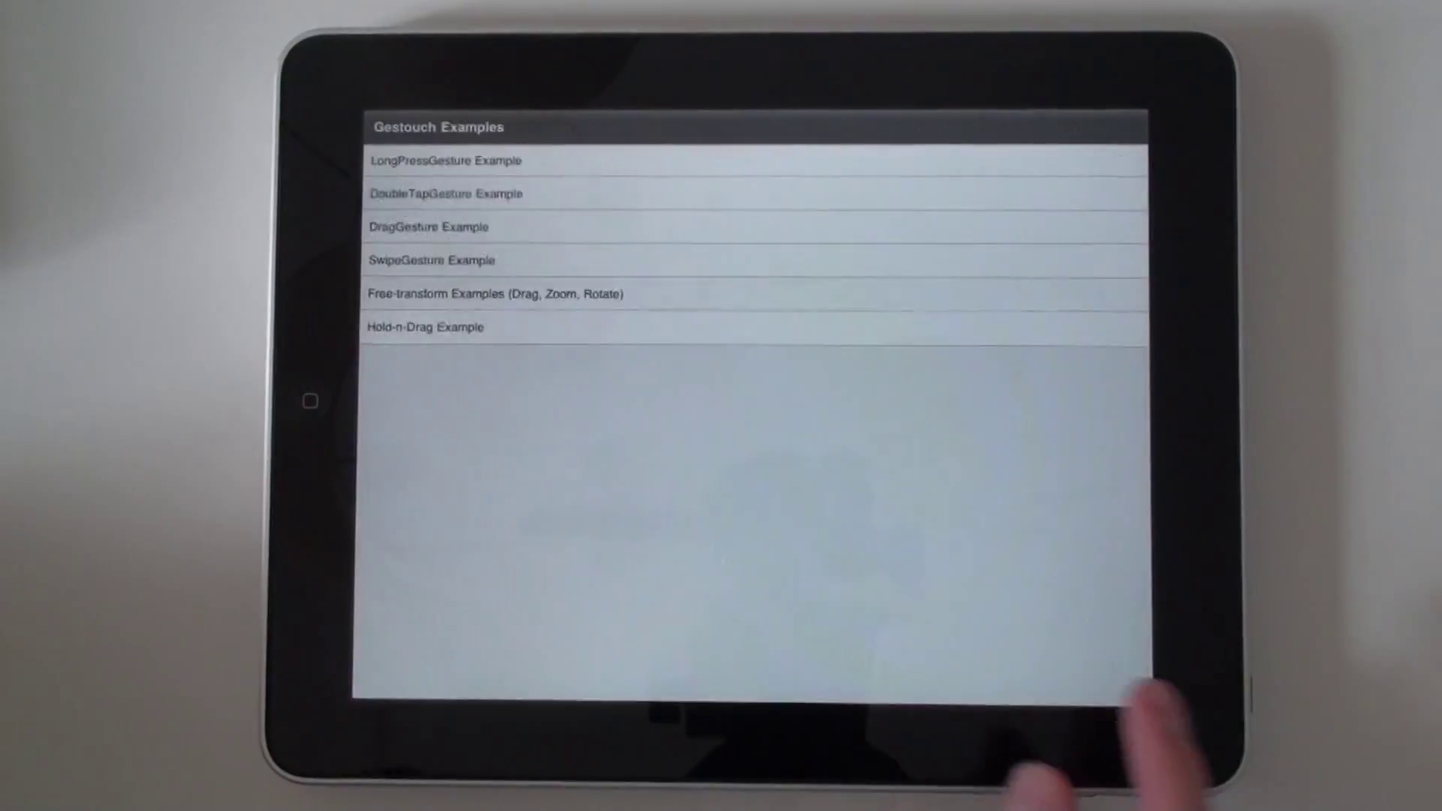